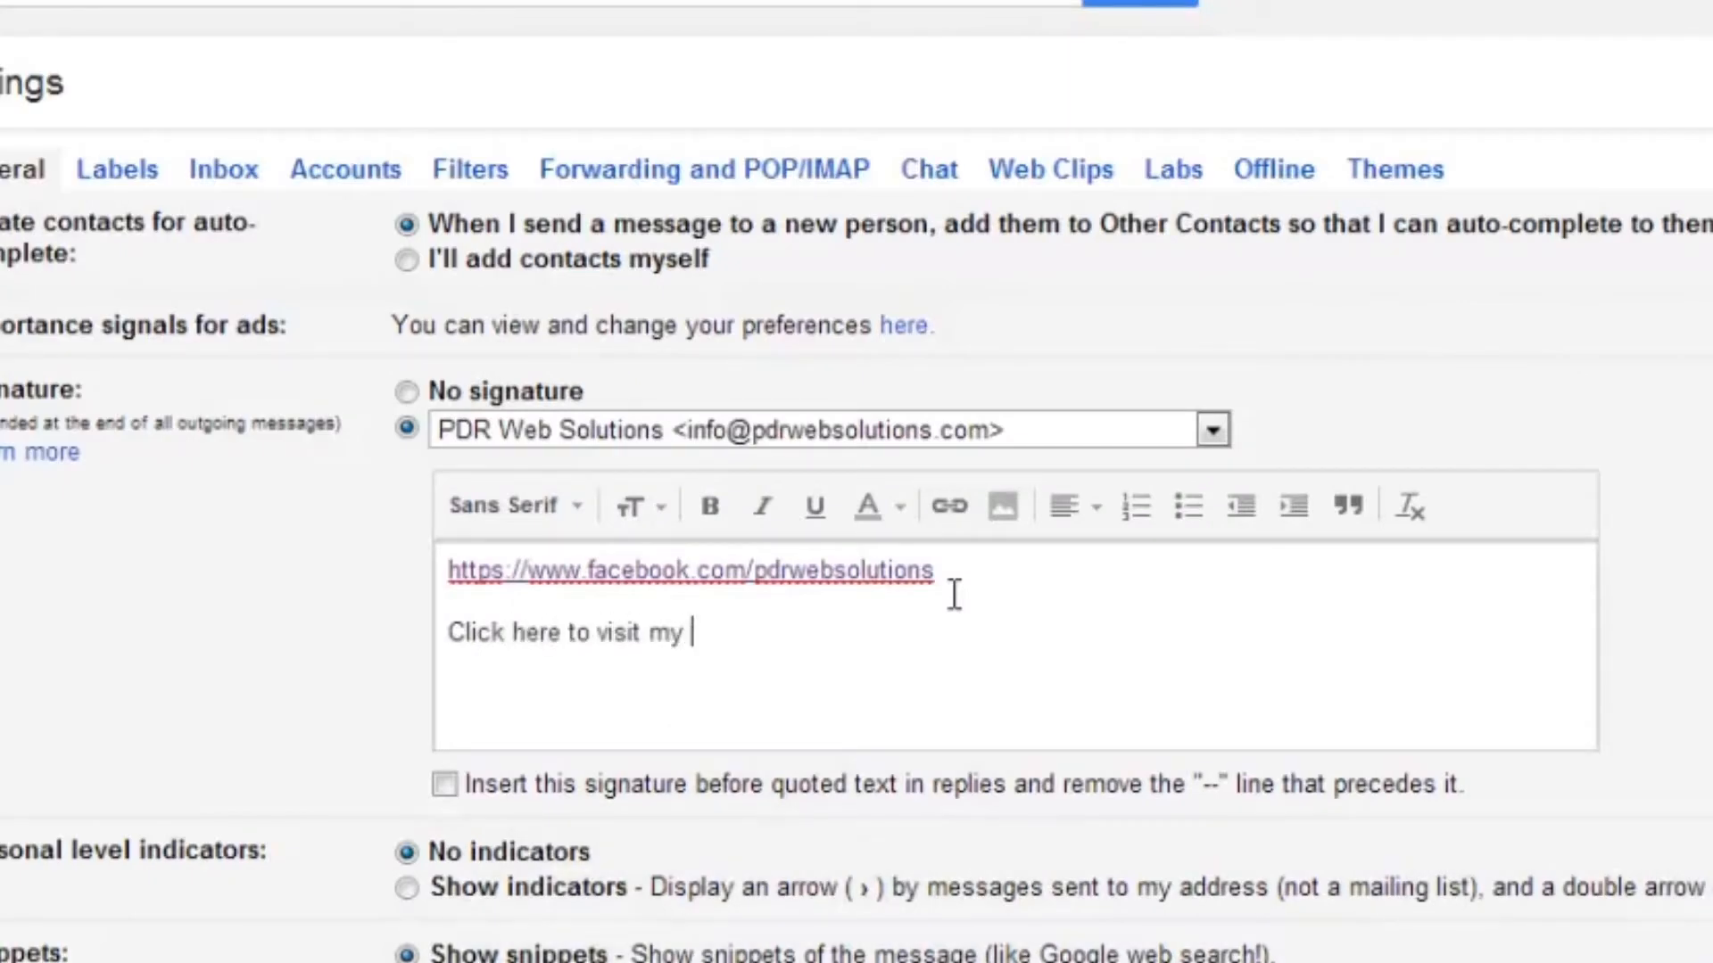
Complete the signature line to read "Click here to visit my page".
type("page")
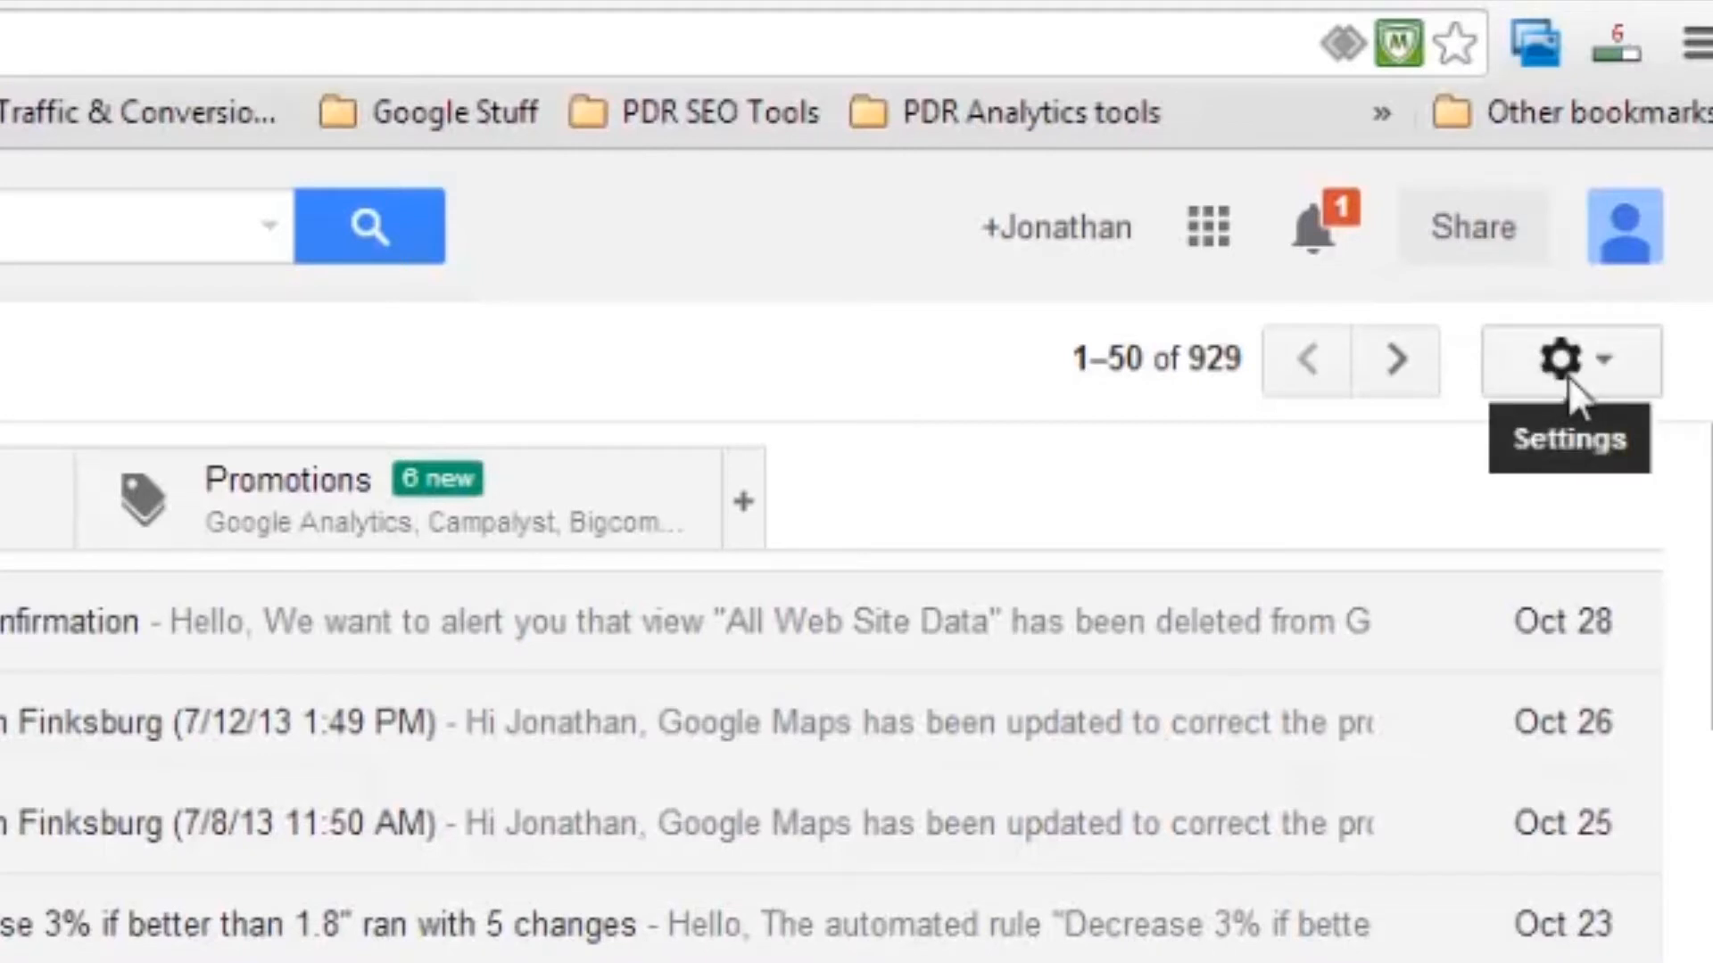
Go from the inbox to the full Settings page via the gear menu.
left_click(1570, 360)
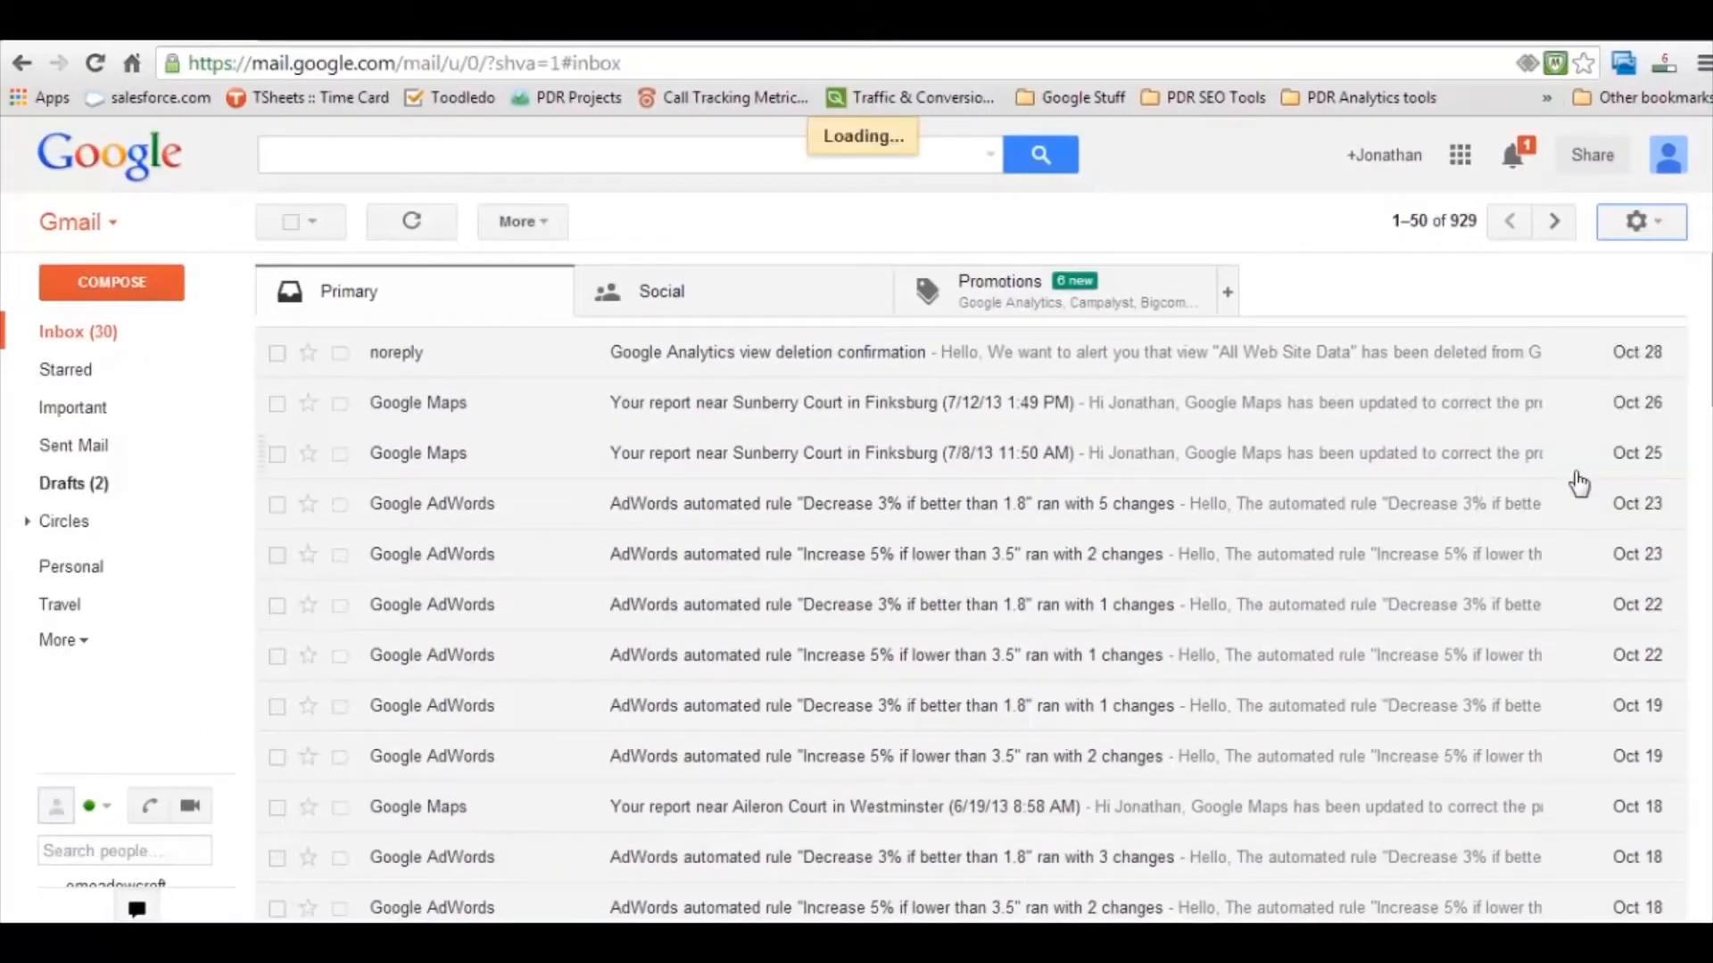
left_click(1636, 221)
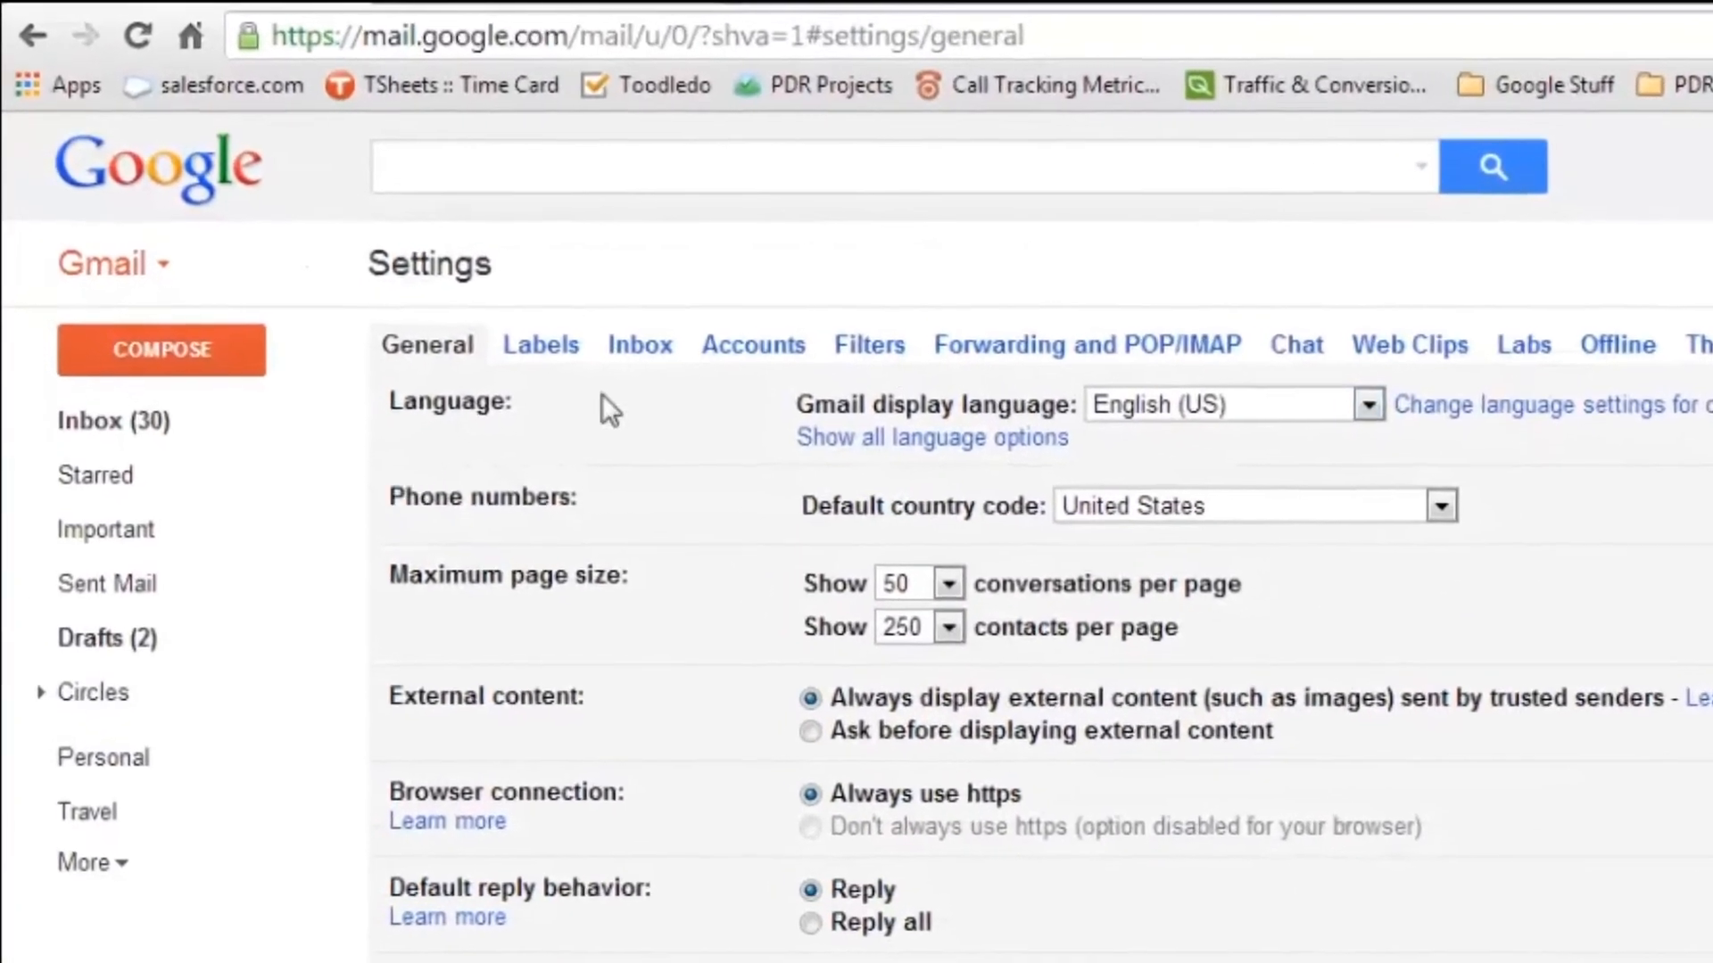
Enable the PDR Web Solutions signature and place the cursor in its empty editor.
scroll("down", 3)
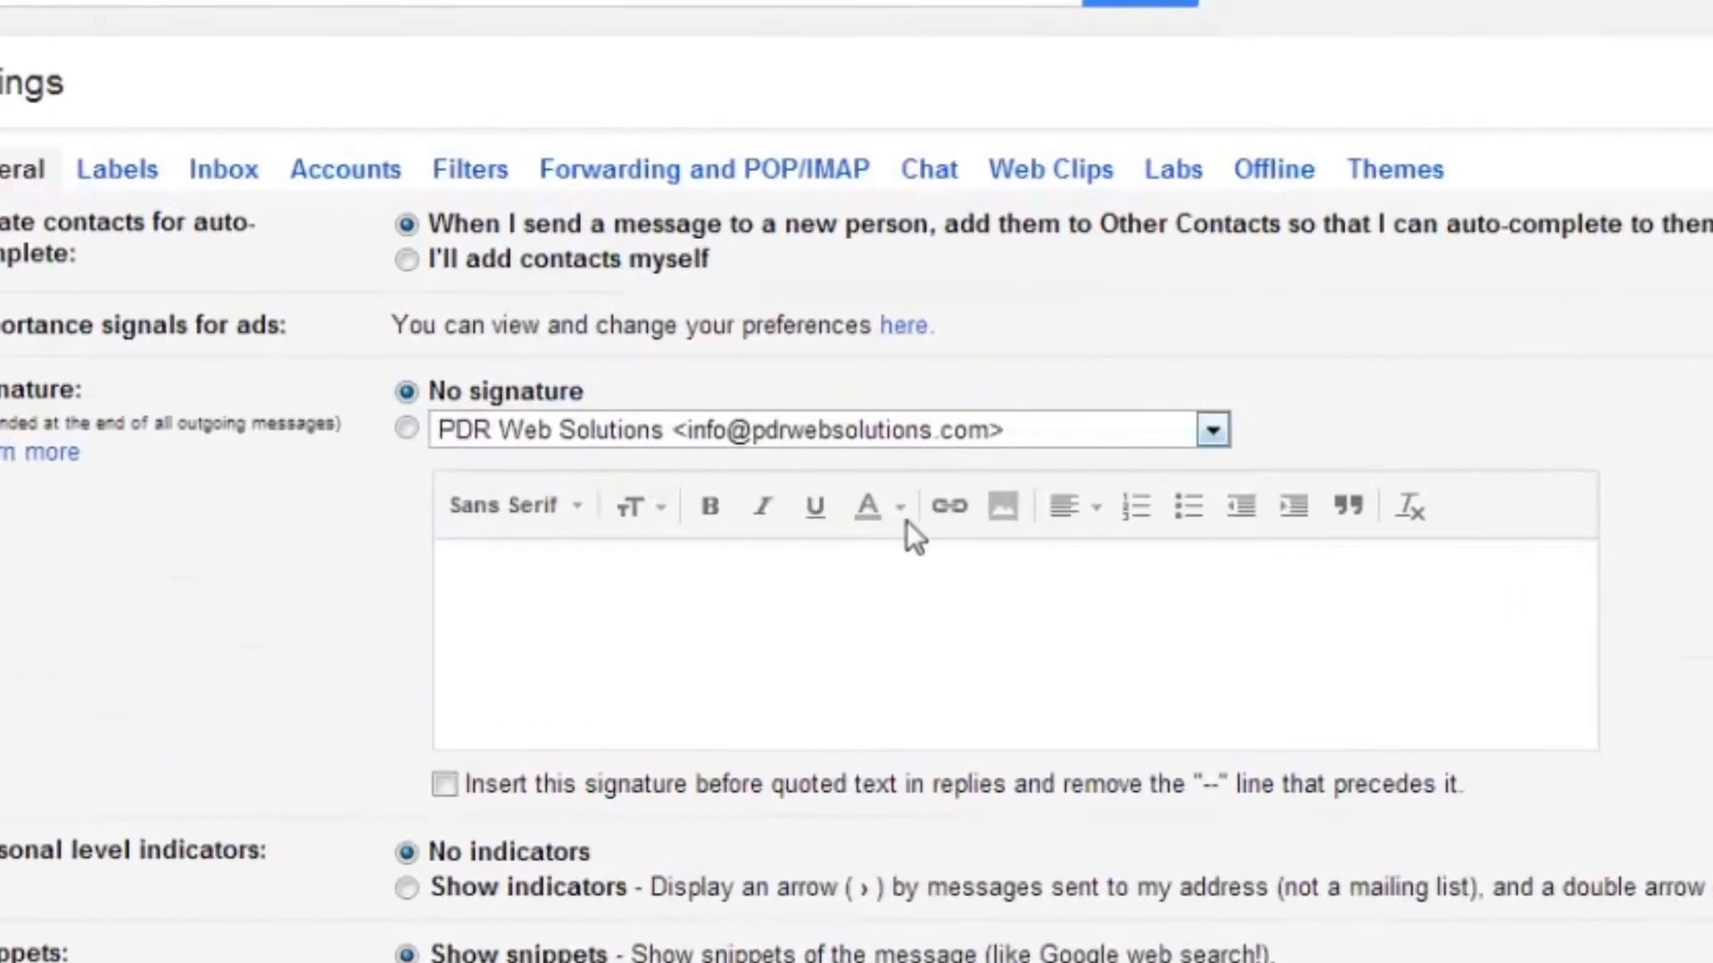
left_click(407, 428)
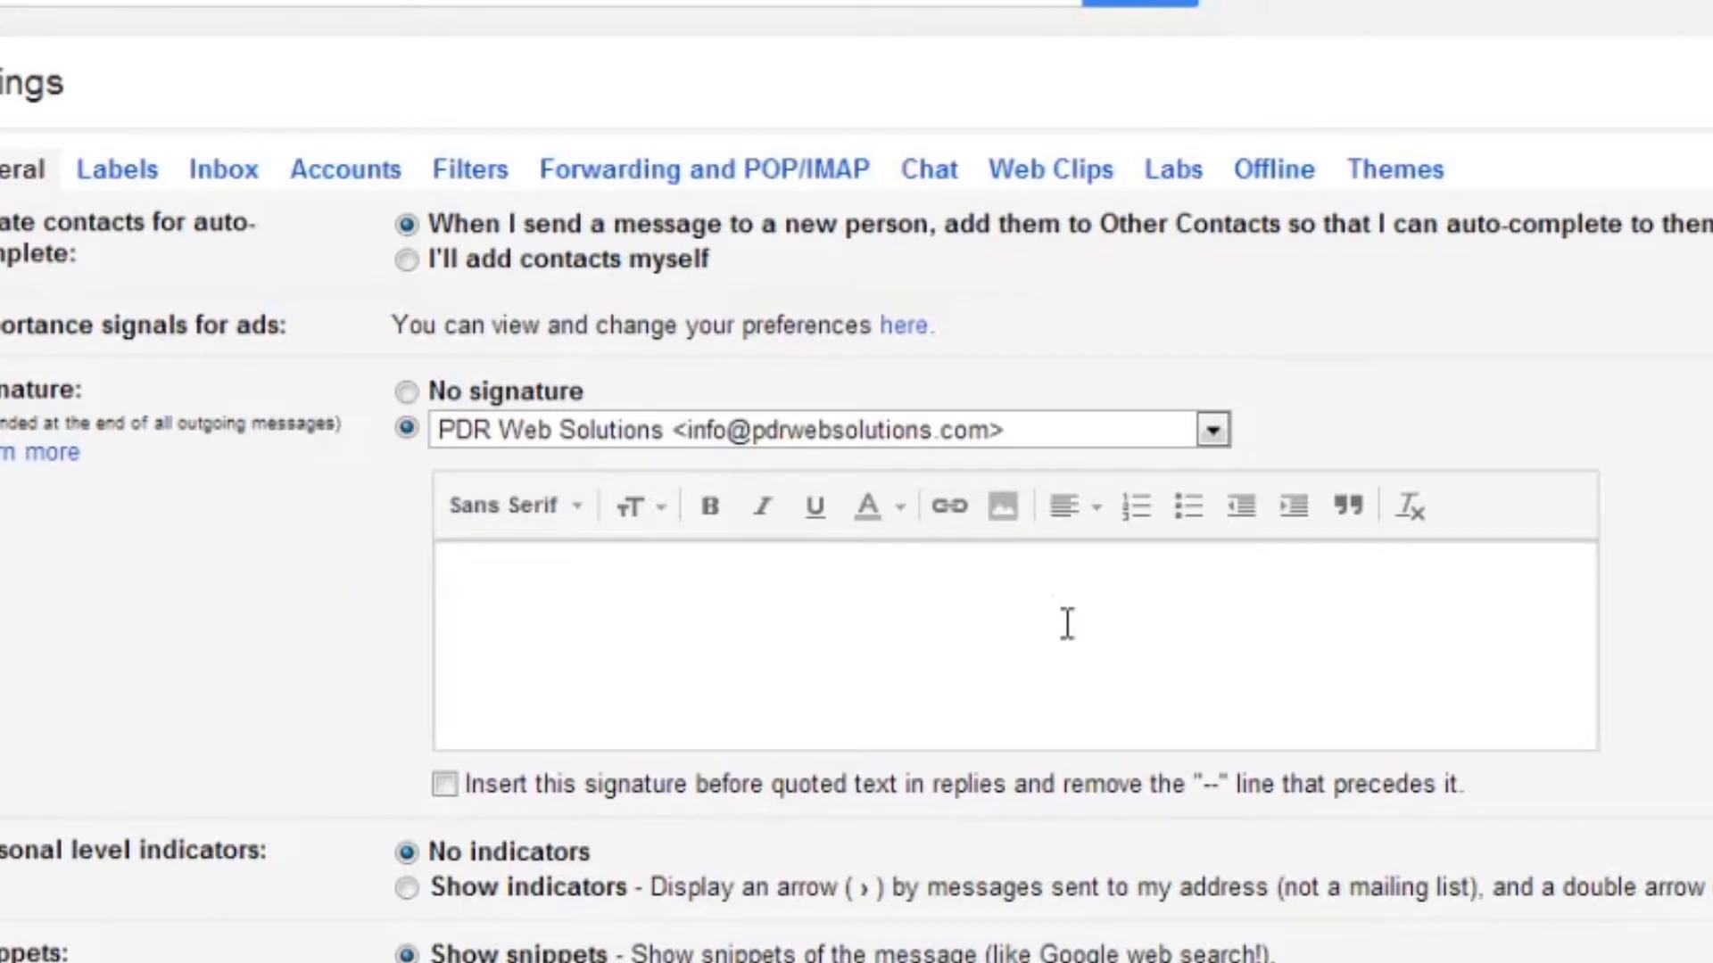
left_click(448, 568)
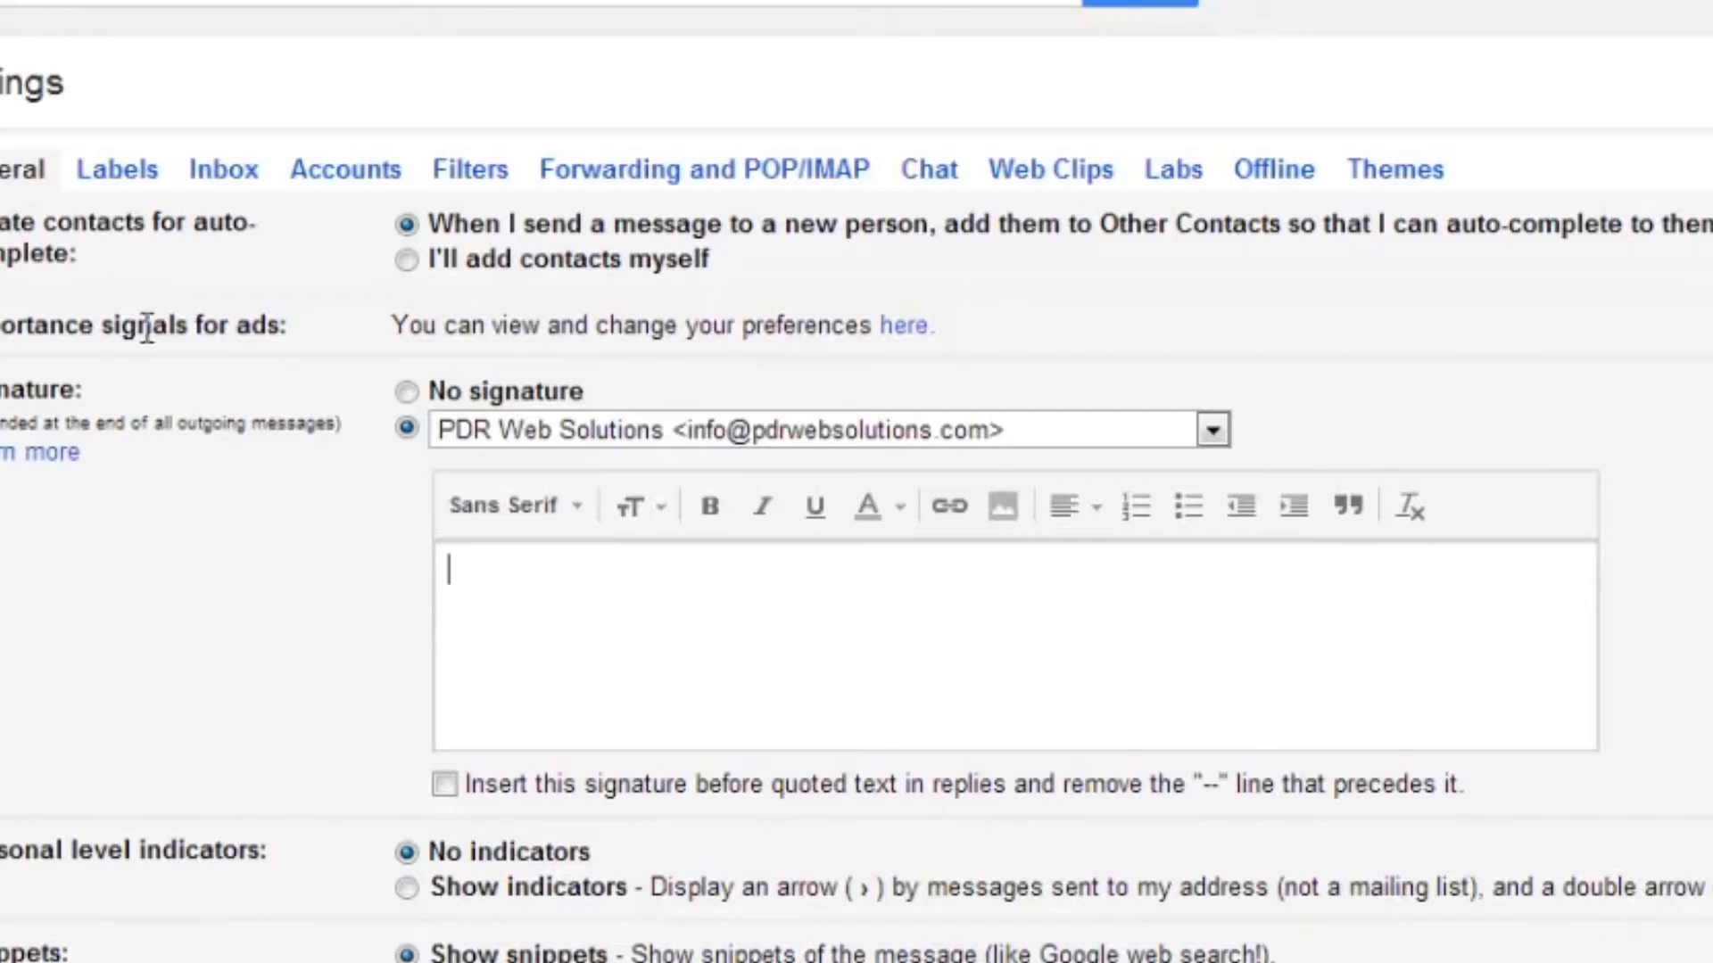
mouse_move(514, 505)
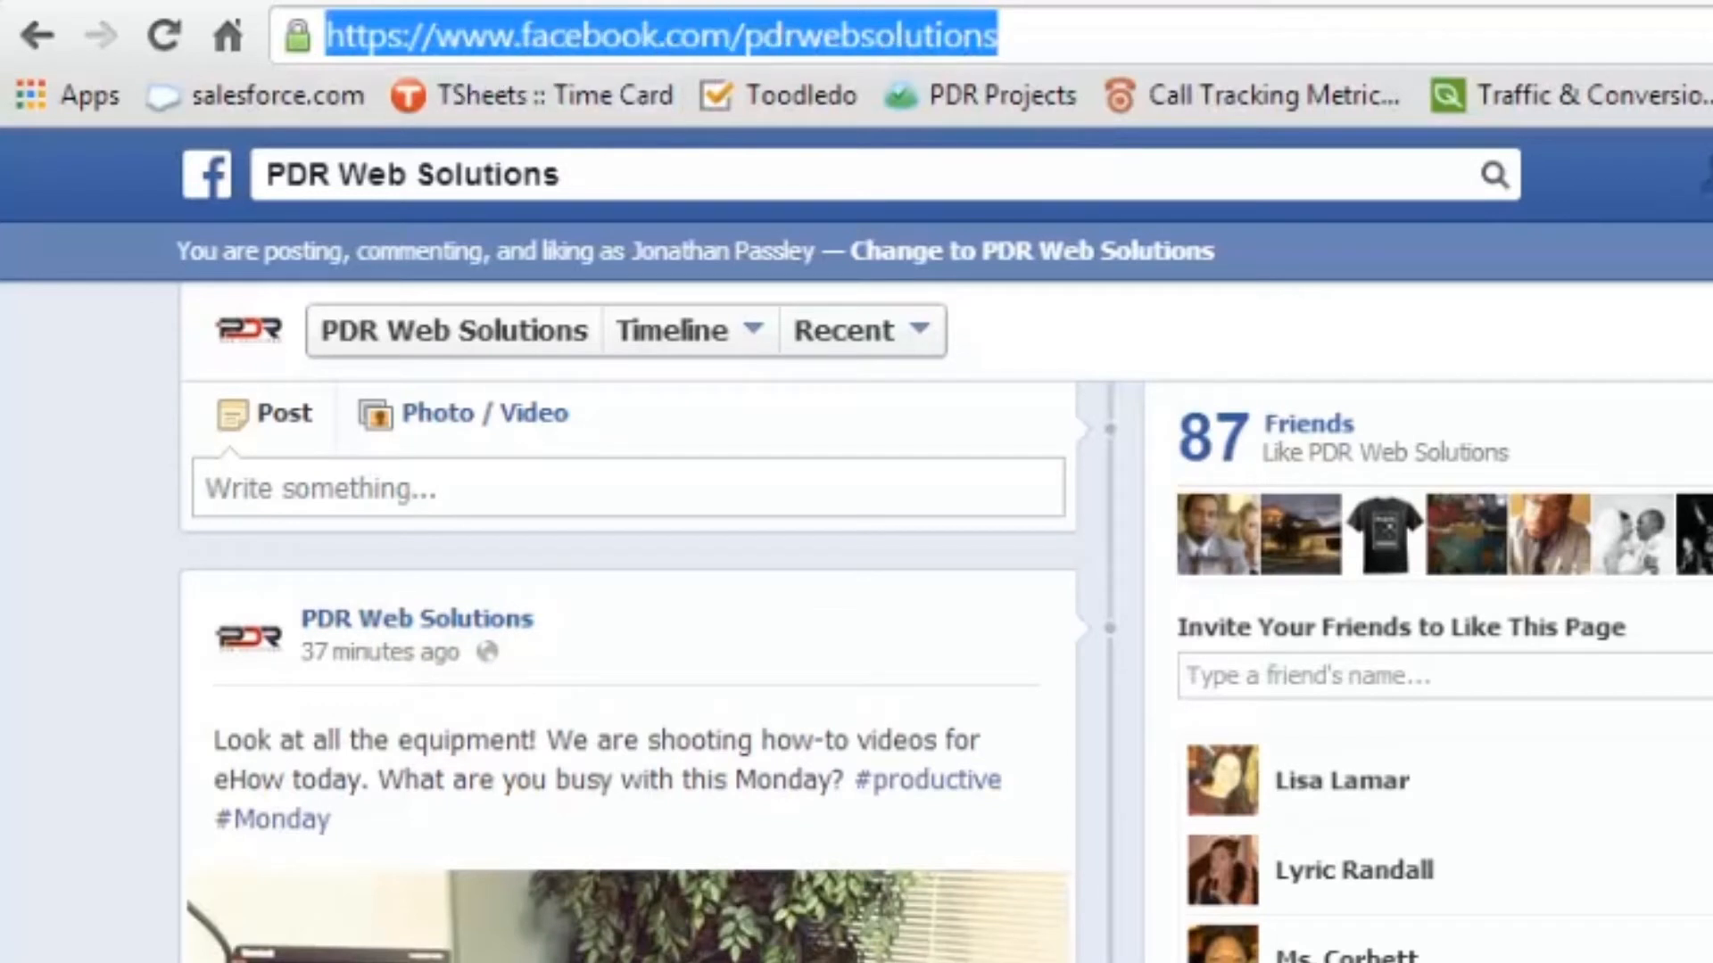
right_click(731, 35)
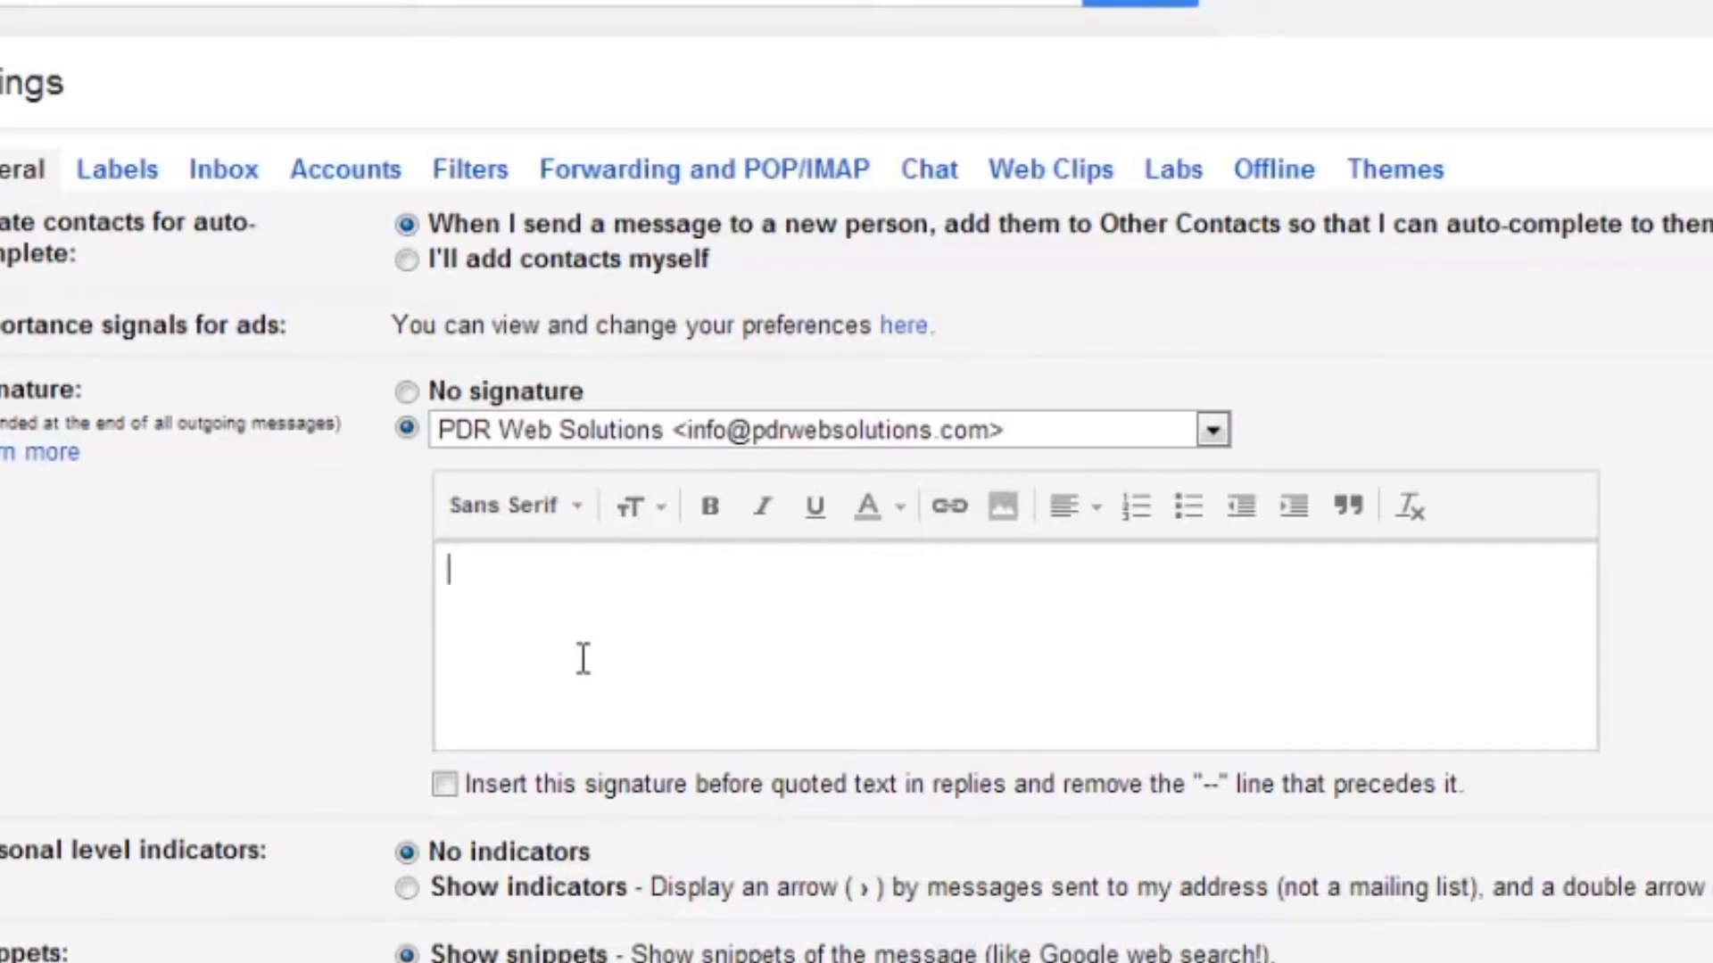
Bring up the context menu with Paste inside the empty signature editor.
right_click(535, 655)
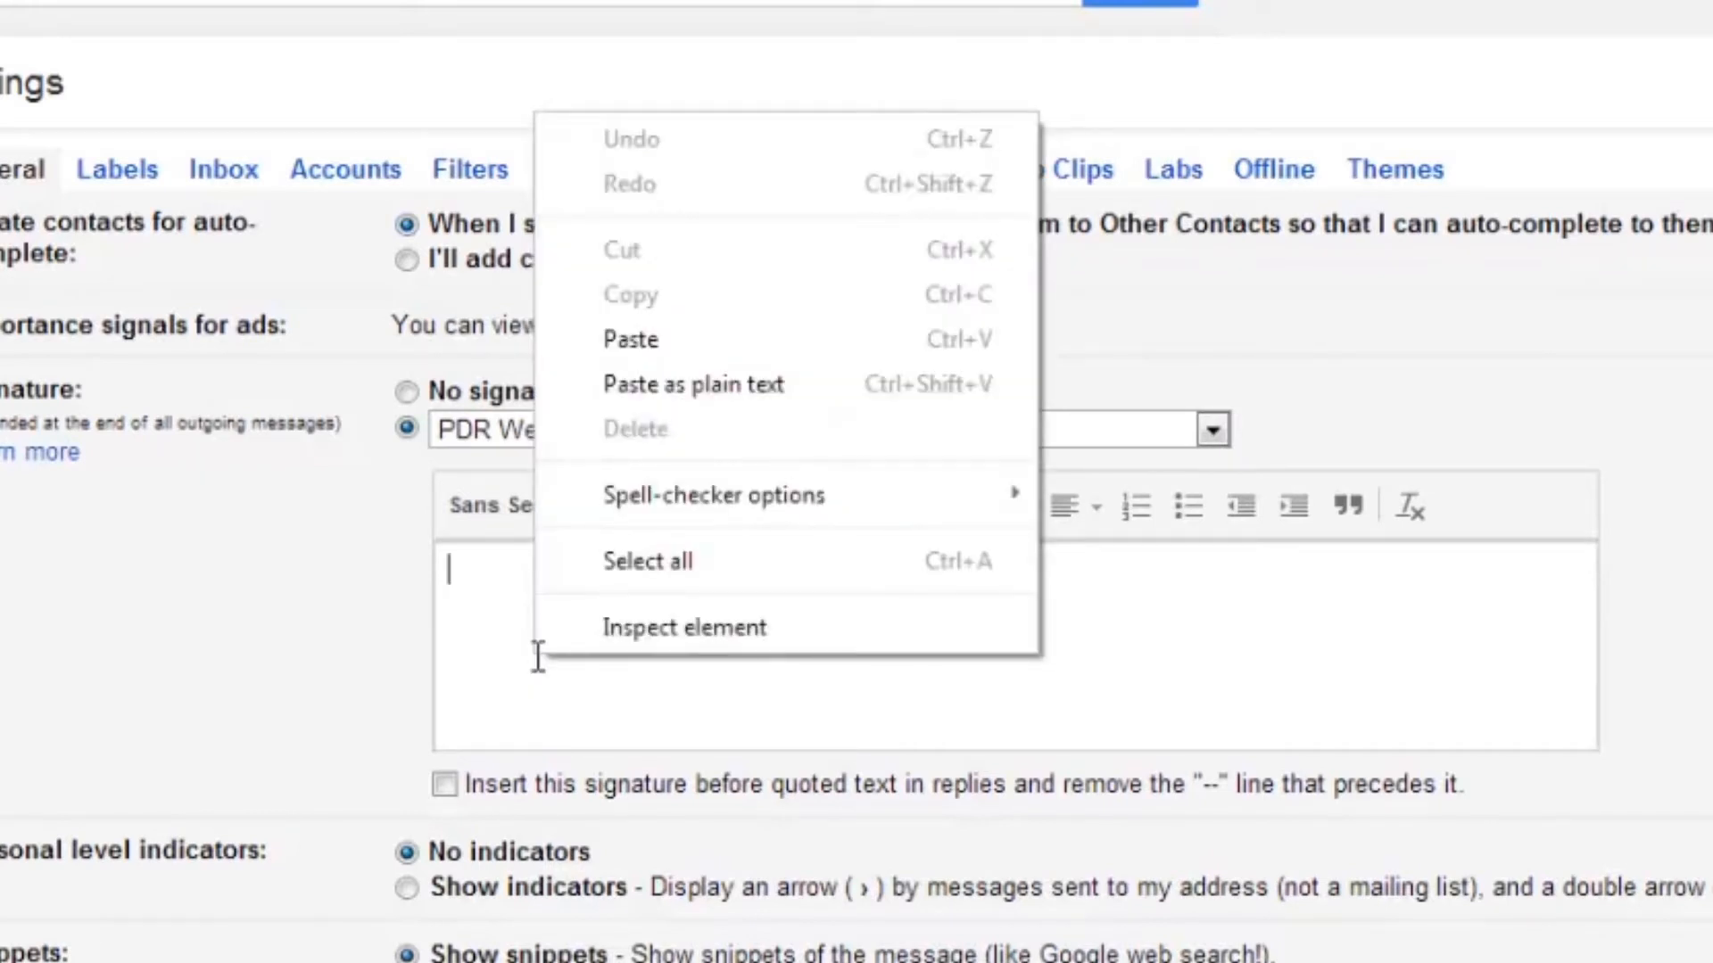